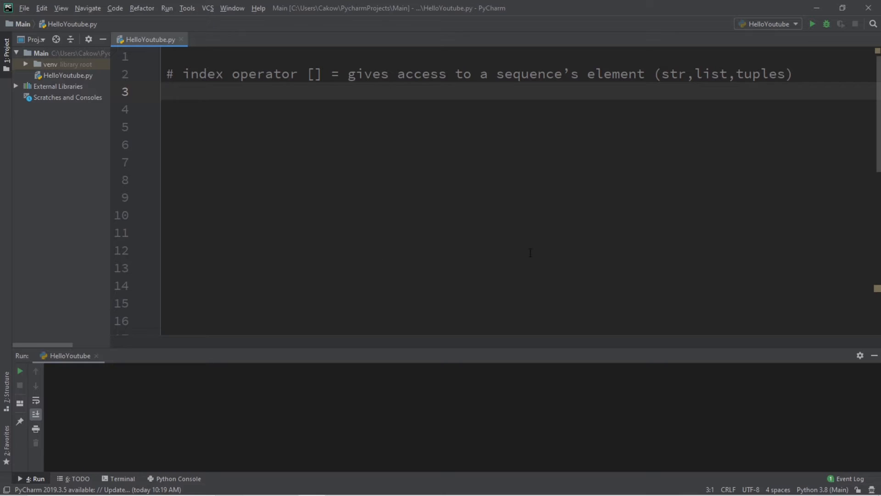
- Highlight parts of the indexing comment: the square brackets, element and str
left_click_drag(184, 73, 299, 73)
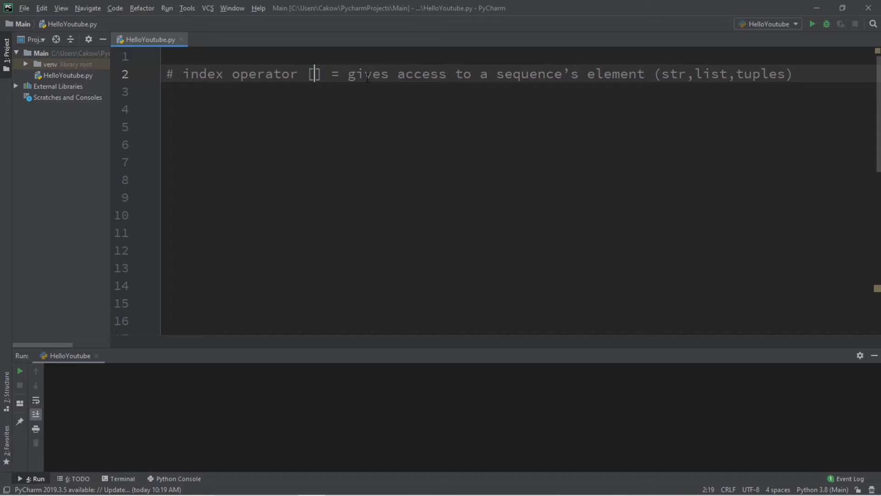
double_click(535, 73)
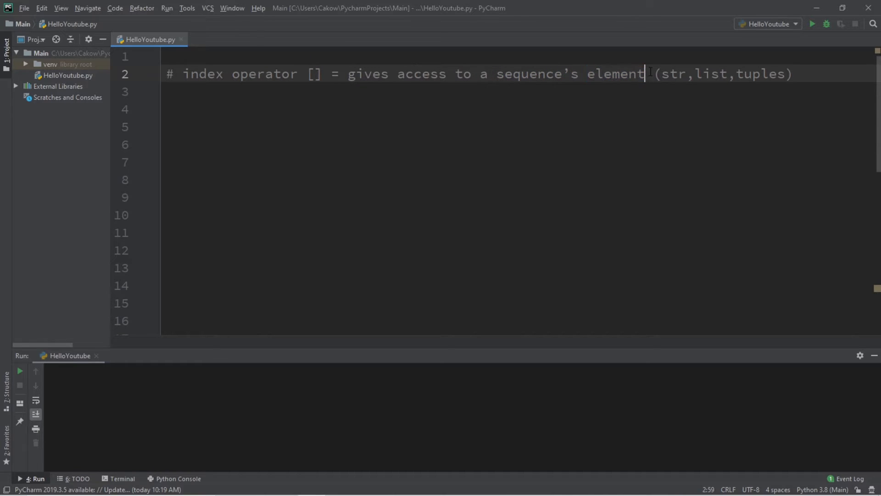
double_click(673, 74)
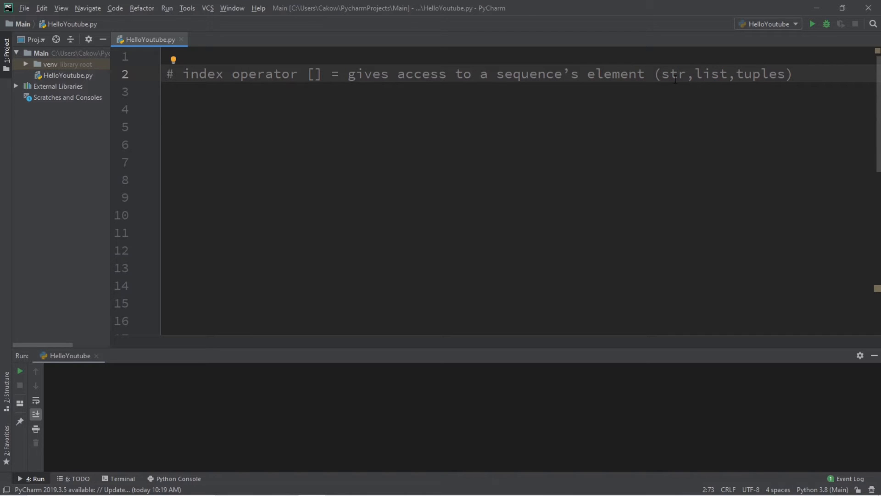
double_click(673, 73)
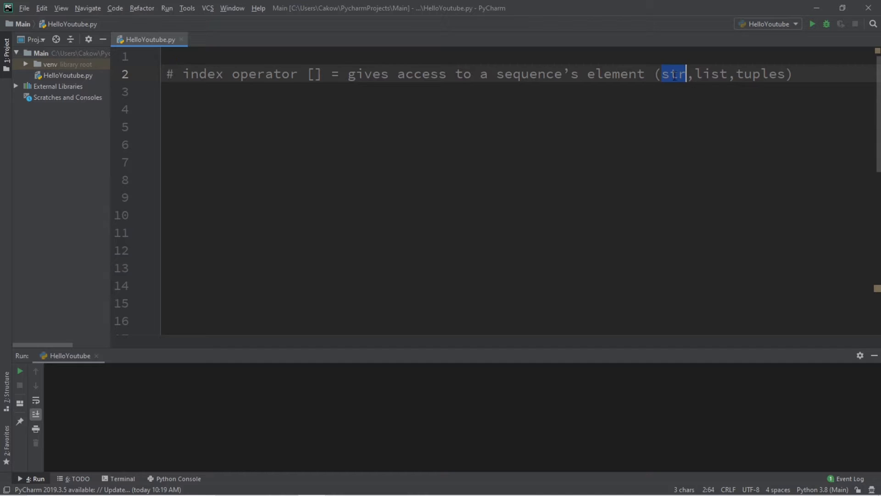
- Create the variable name holding the string "bro Code" below the comment
type("na")
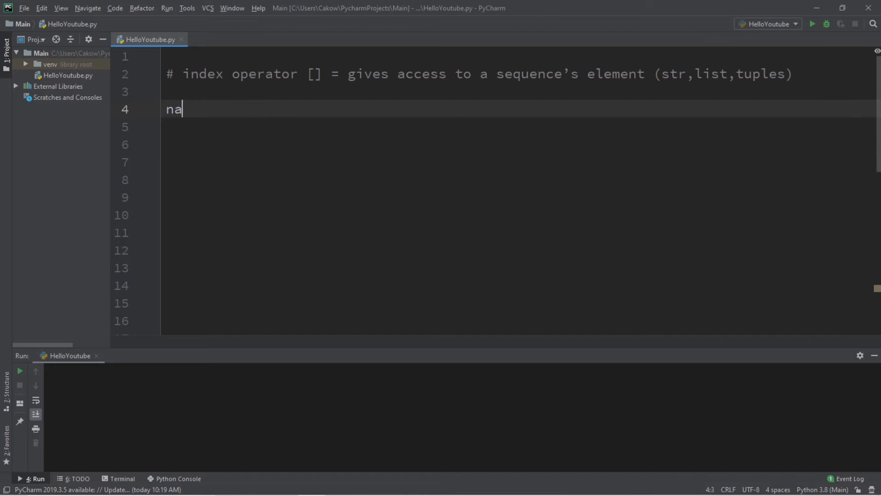
type("me = \"")
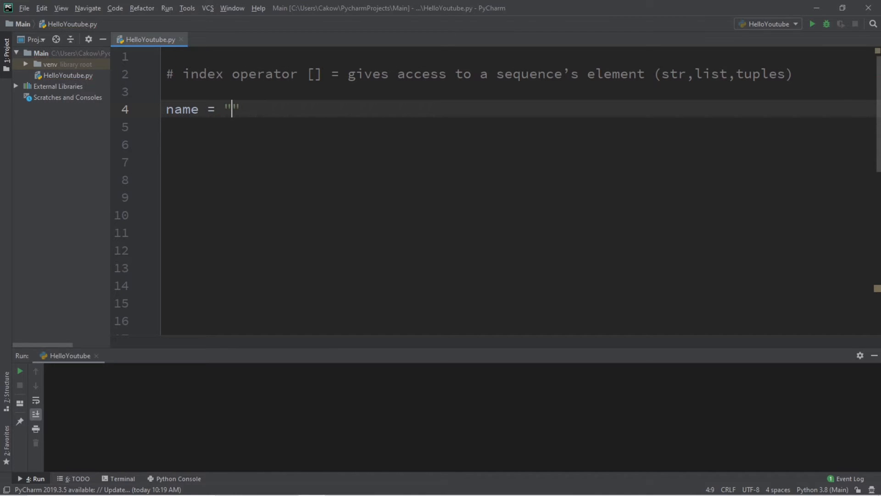
type("Bro Code")
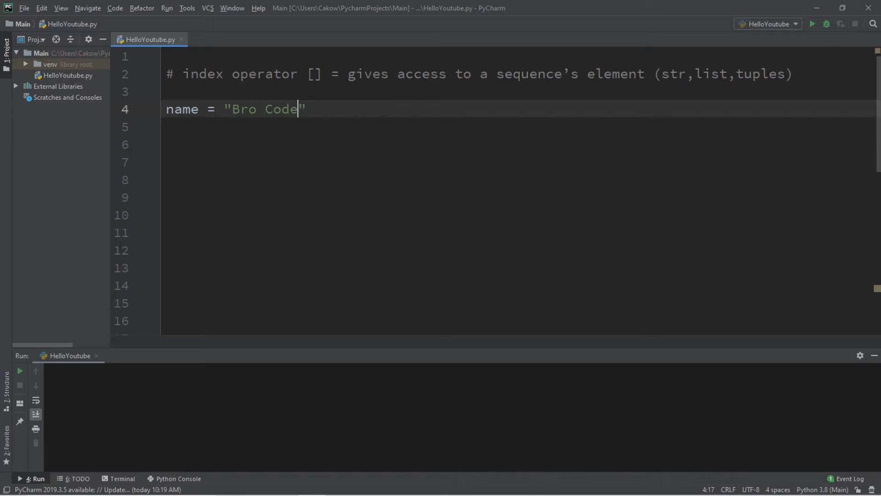
key("enter")
type("b")
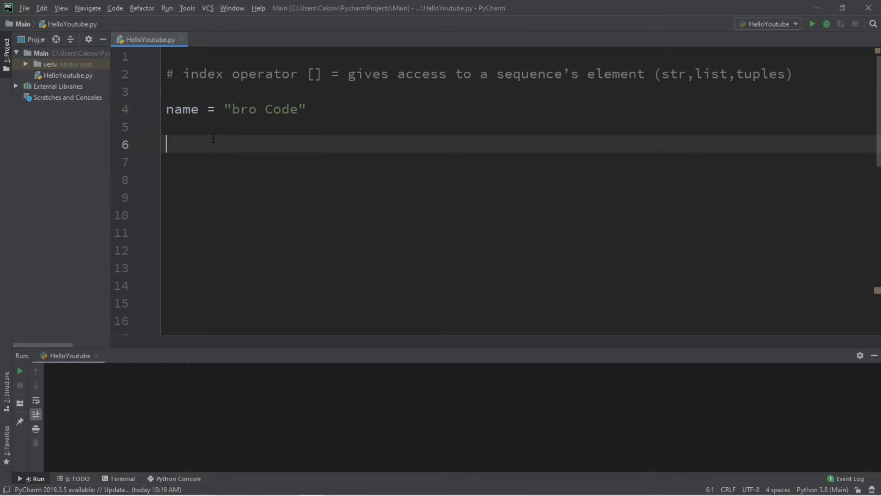
- Begin an if condition checking name[0] on line 6, leaving the condition unfinished
type("if(")
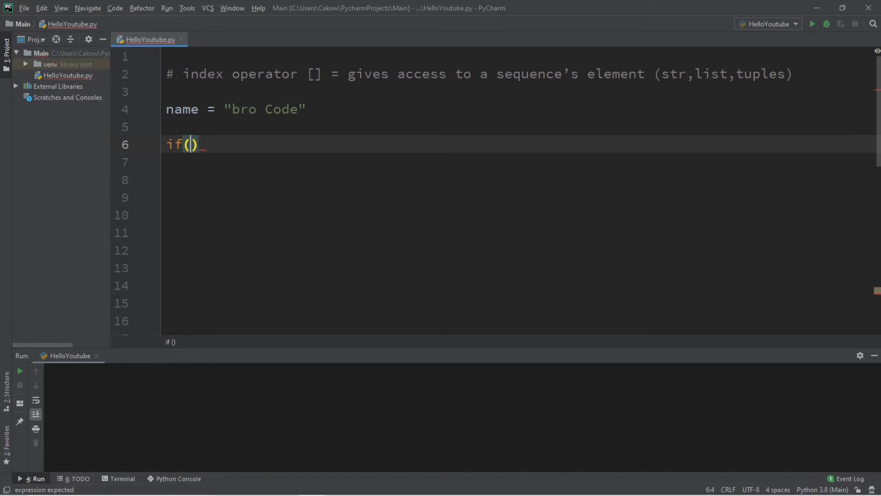
type("name")
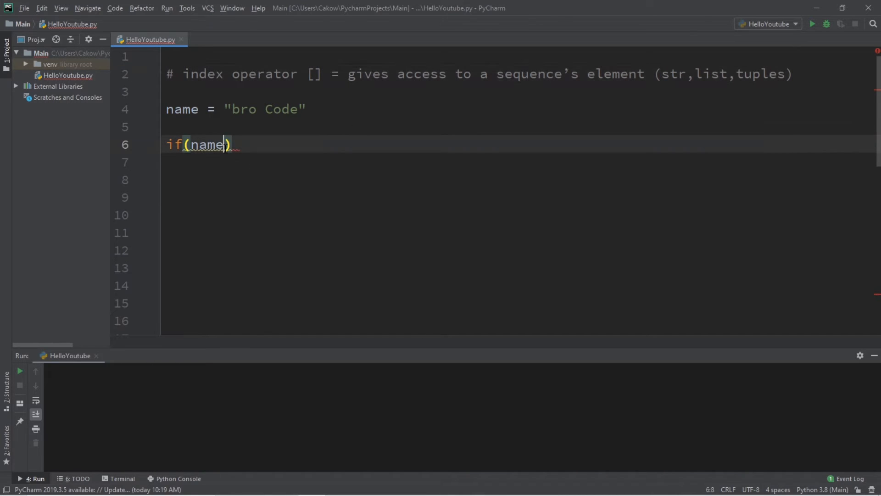
type("[]")
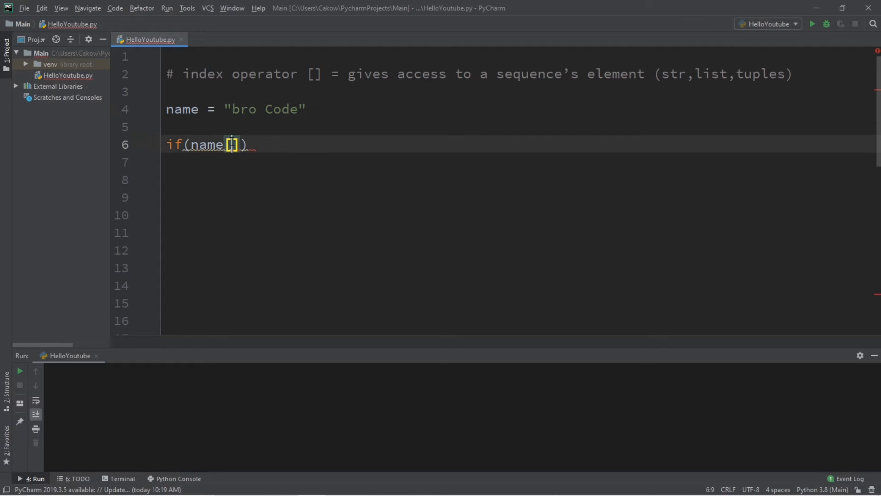
type("0")
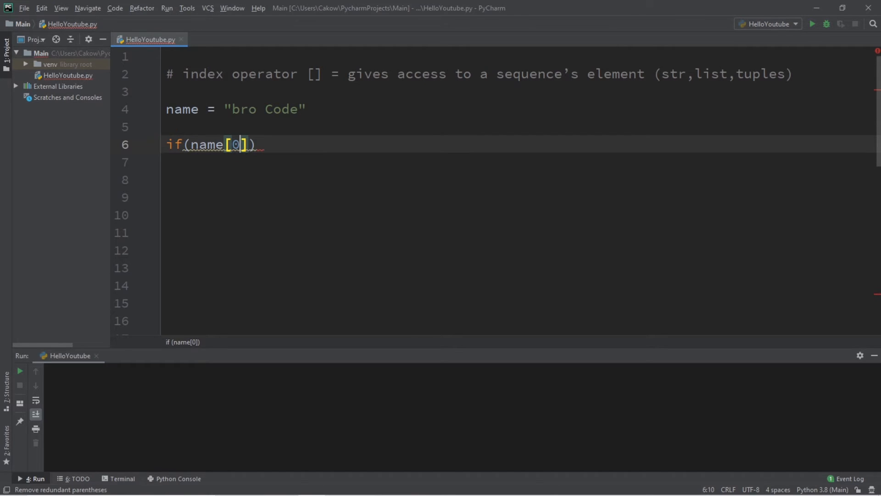
left_click(242, 109)
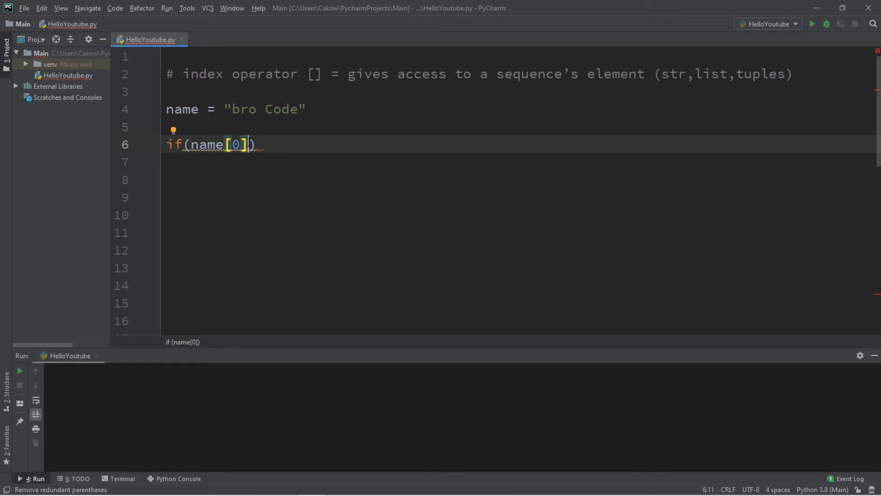
- Complete the condition as if name[0].islower(): and start its body
type(".")
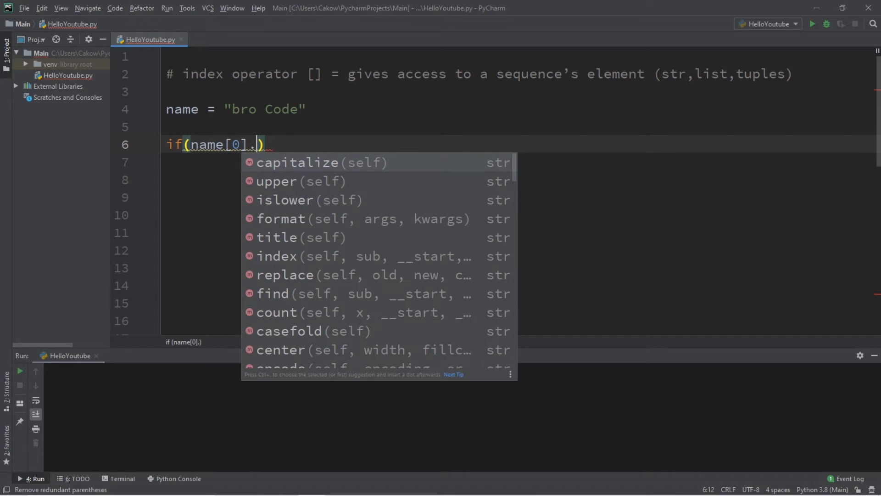
type("islower(")
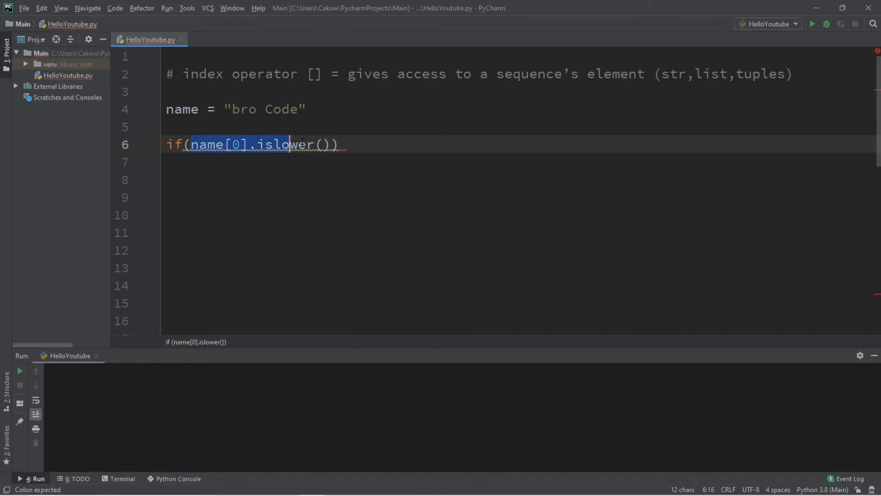
type(":")
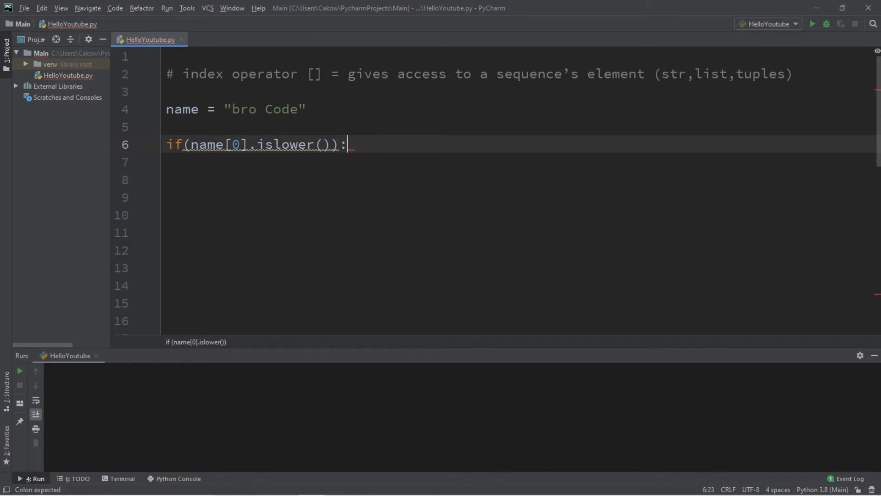
key("enter")
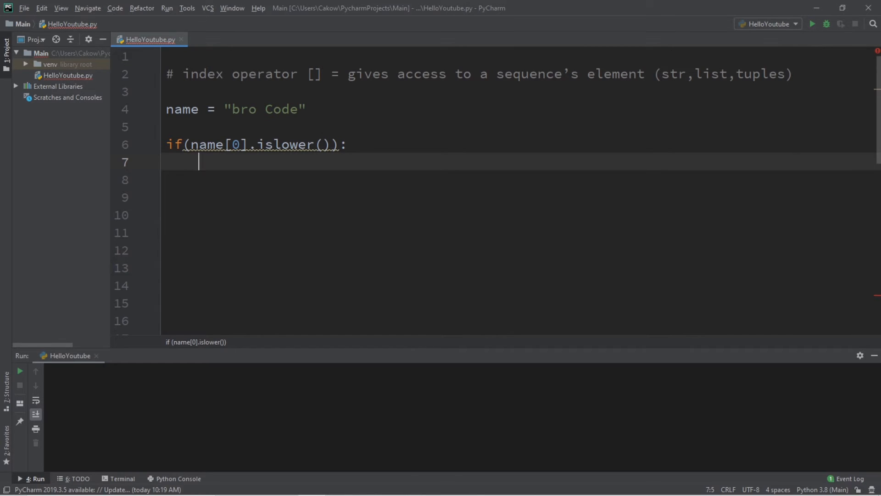
- Assign name = name.capitalize() inside the if block and print name on line 9
type("name")
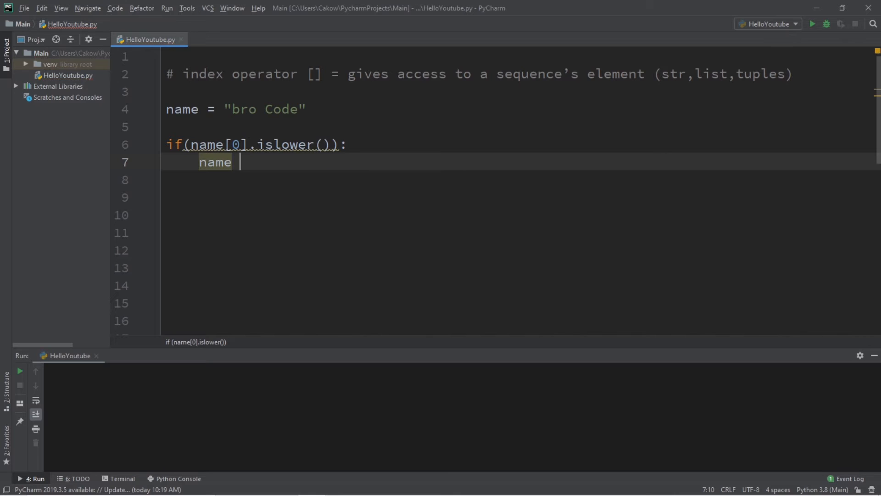
type("= name")
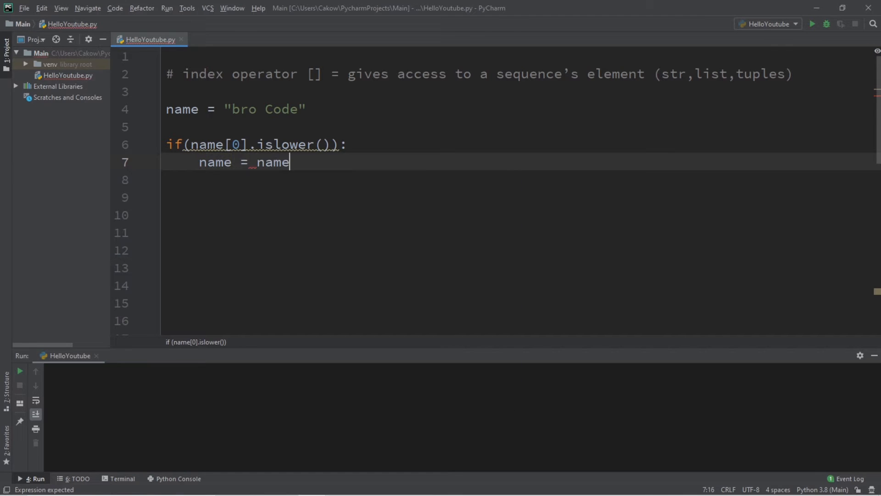
type(".capitalize(")
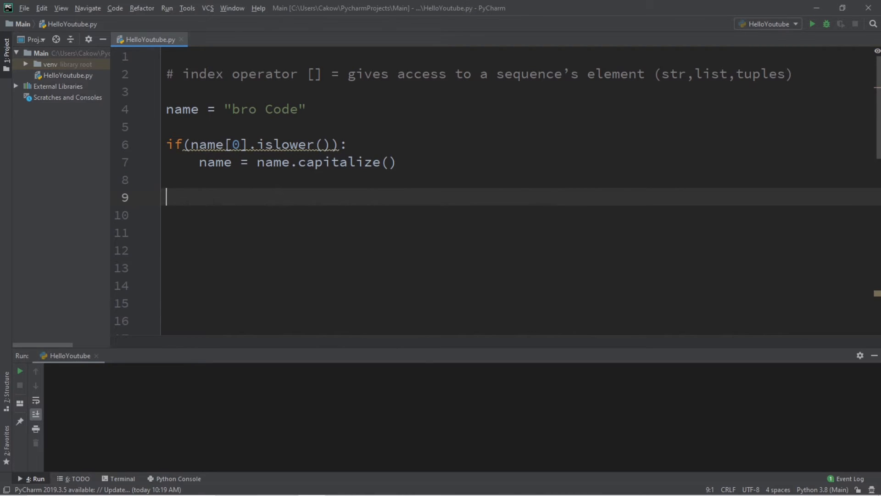
type("print(name")
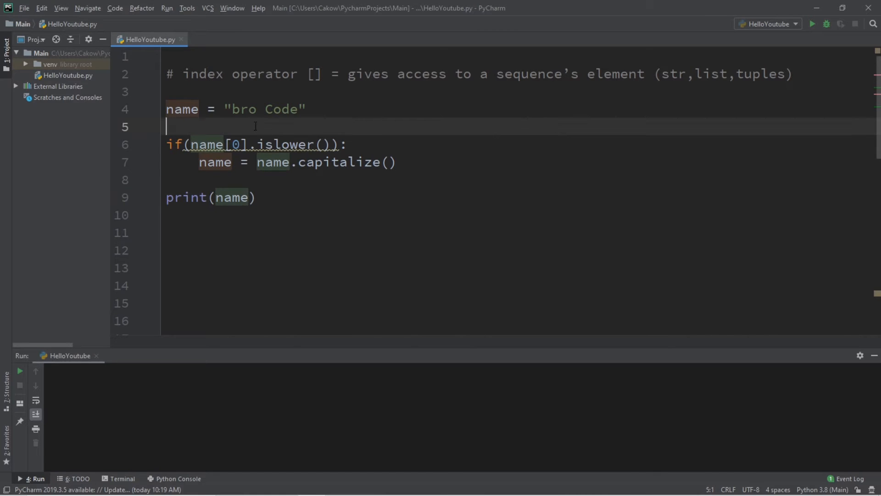
- Run the script to output Bro code, then comment out the if-block lines with #
left_click(810, 24)
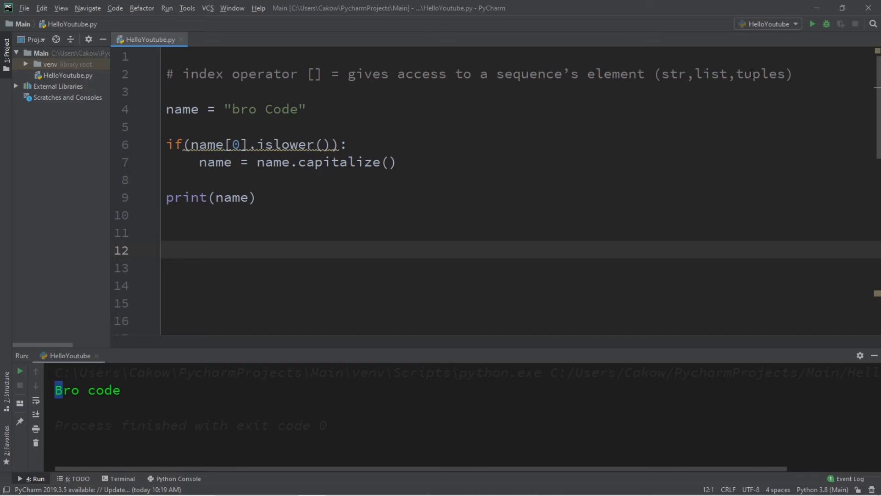
left_click(347, 145)
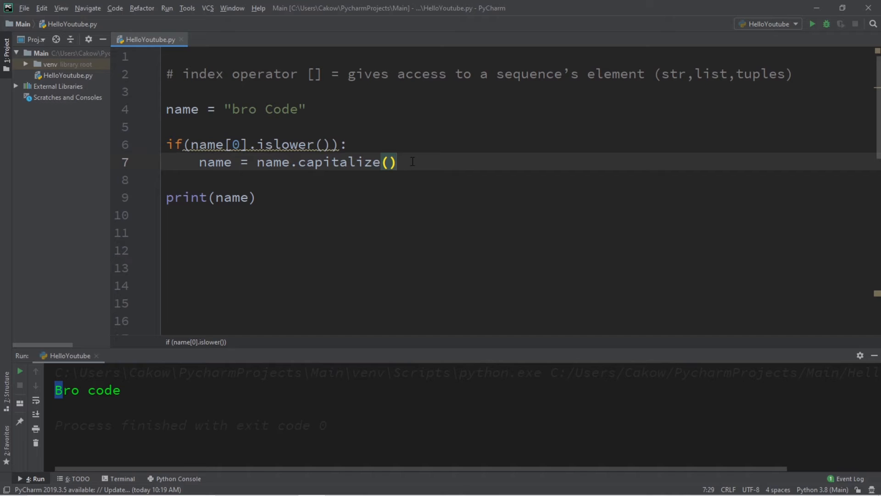
type("#")
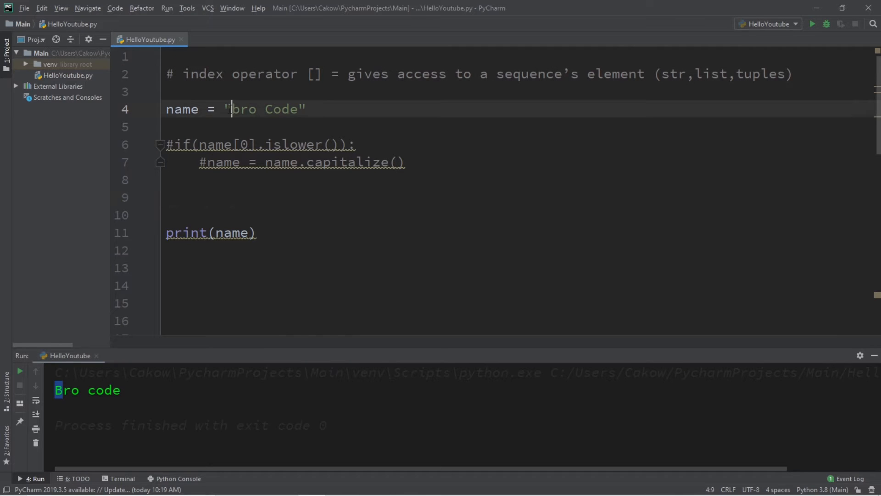
- Write first_name = name[0:3] to slice the first three characters of name
double_click(242, 109)
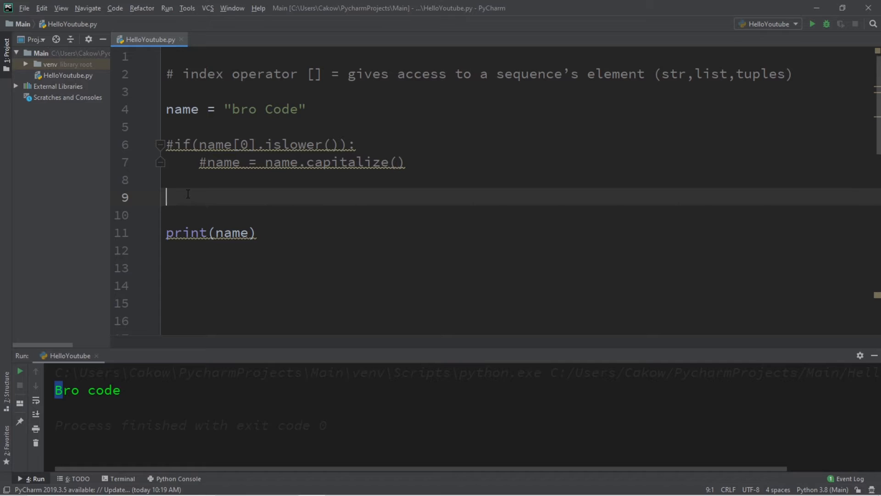
type("first_a")
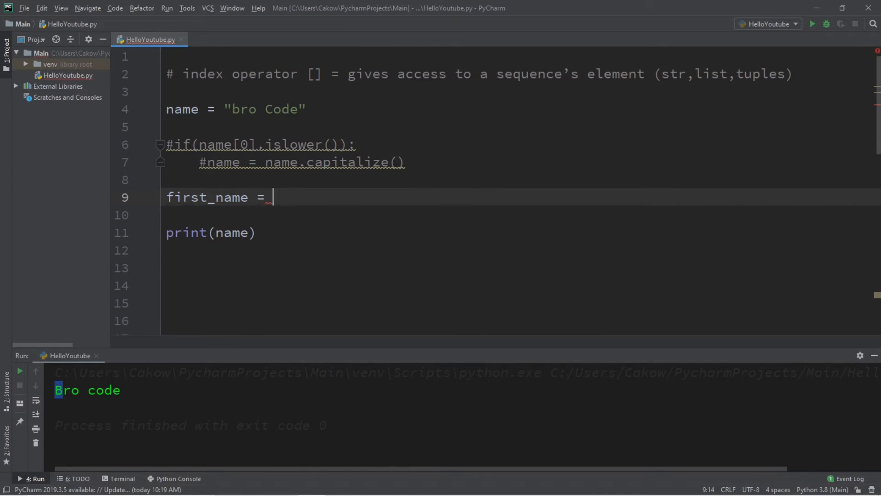
type("name[]")
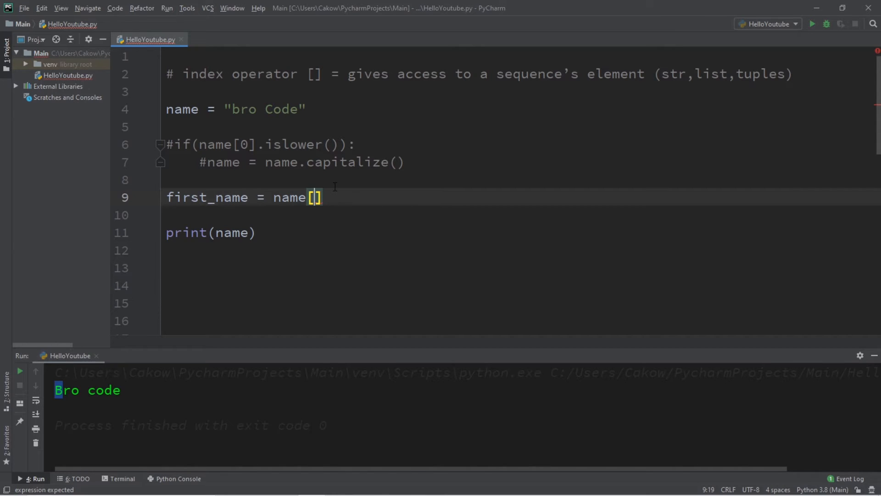
type("0")
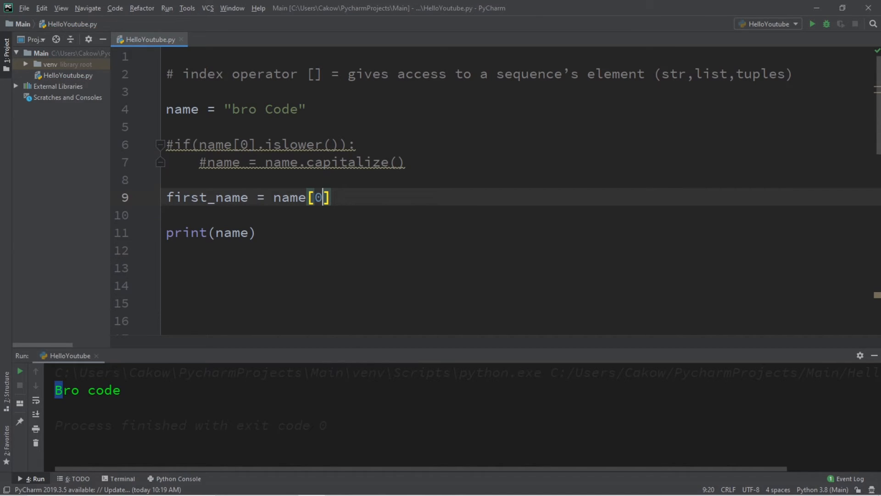
type(":")
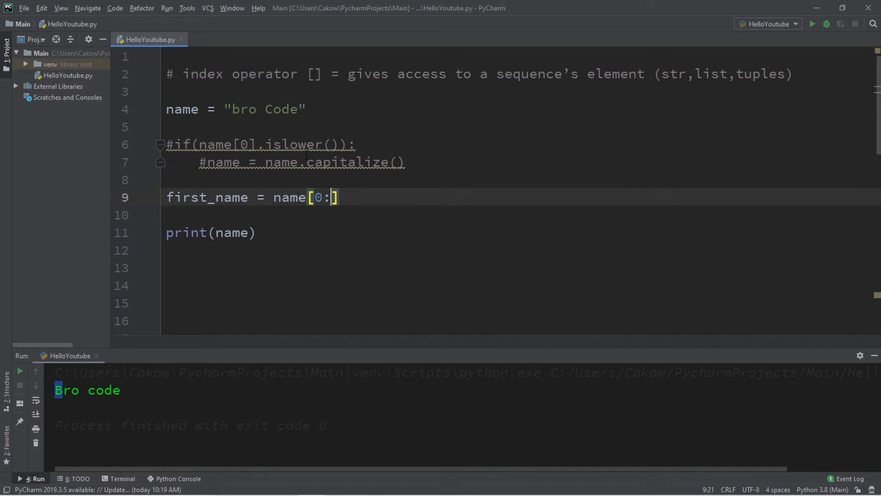
left_click(235, 109)
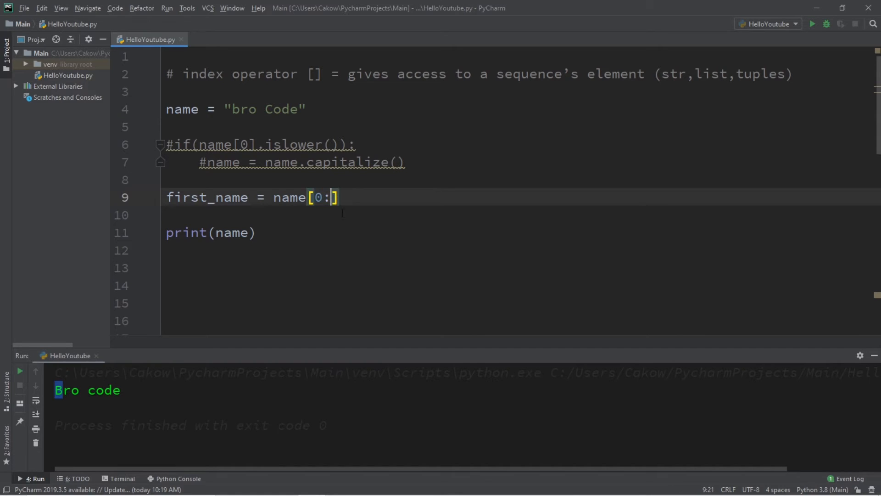
type("3")
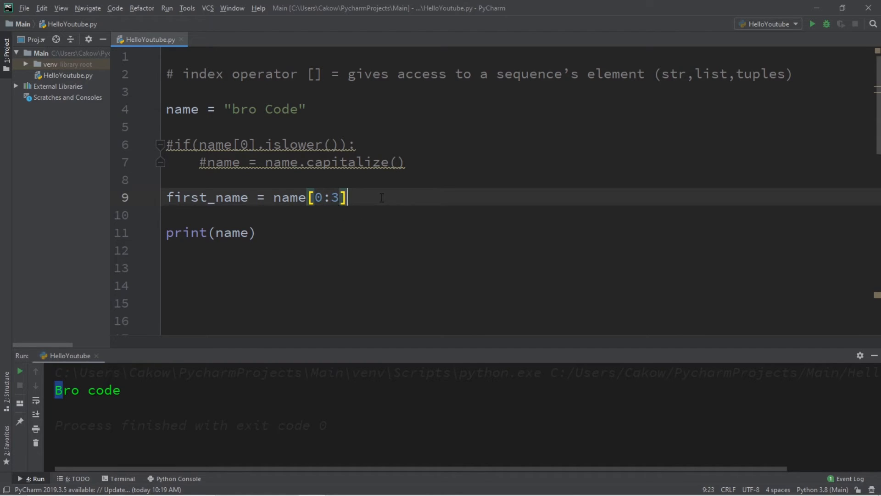
- Append .upper() to the slice and select name inside print() for replacement
type(".upp")
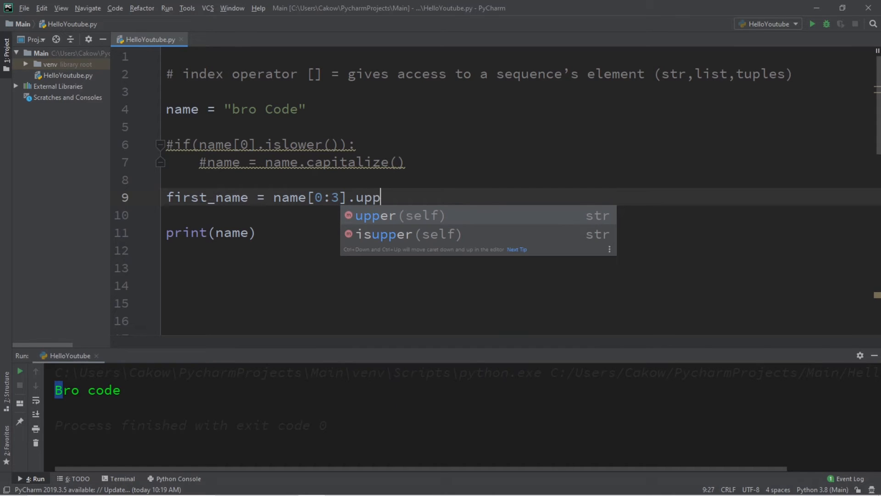
left_click(374, 215)
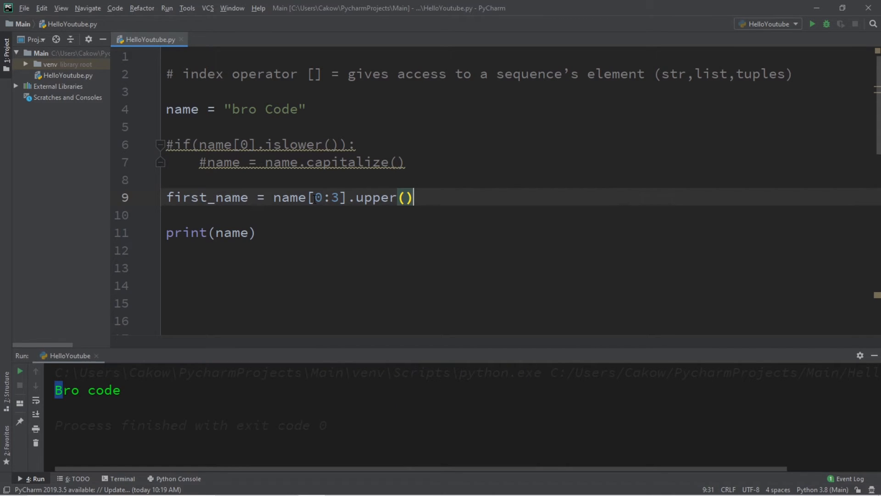
double_click(231, 232)
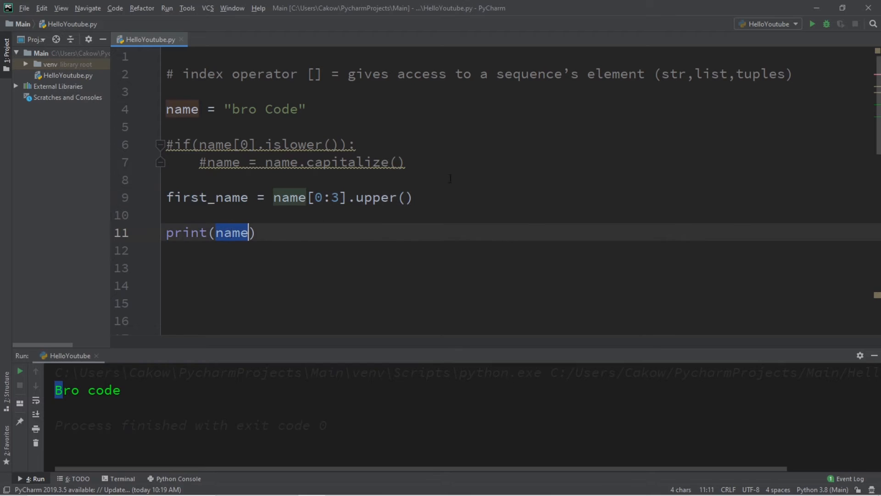
- Print first_name instead of name and run the script, outputting BRO
type("first_name")
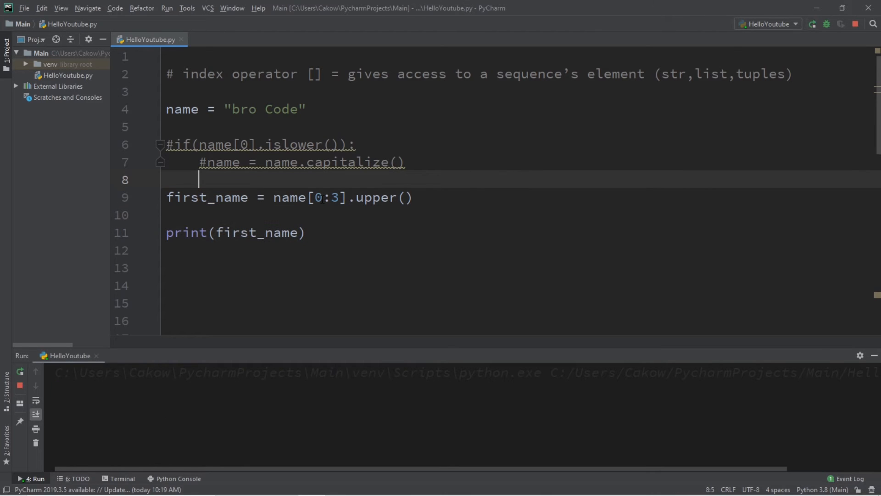
left_click(810, 24)
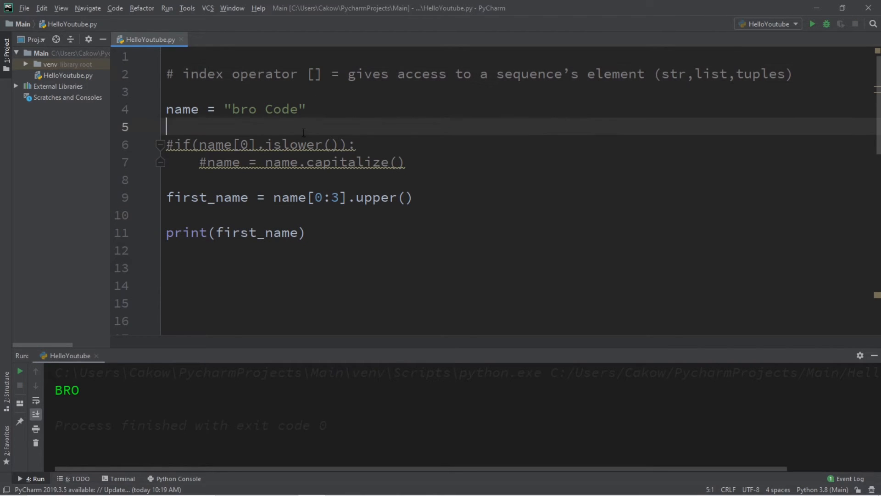
left_click(380, 198)
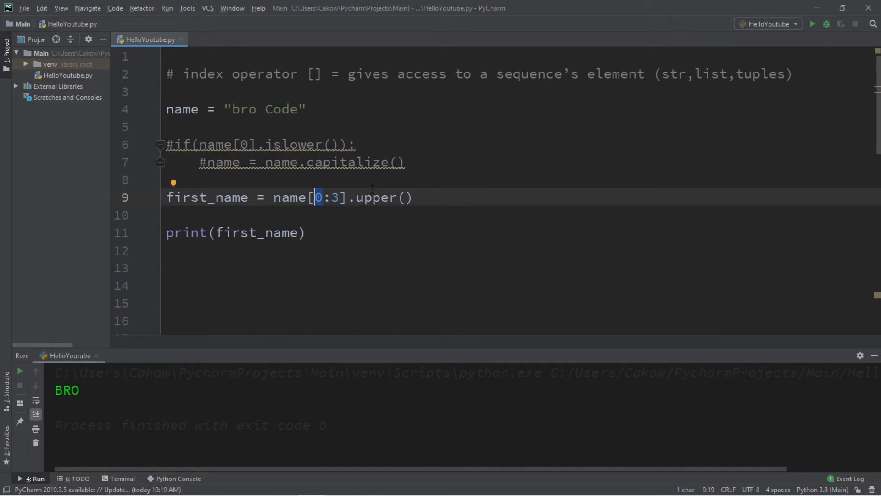
- Drop the redundant 0 so the slice reads name[:3]
key("Backspace")
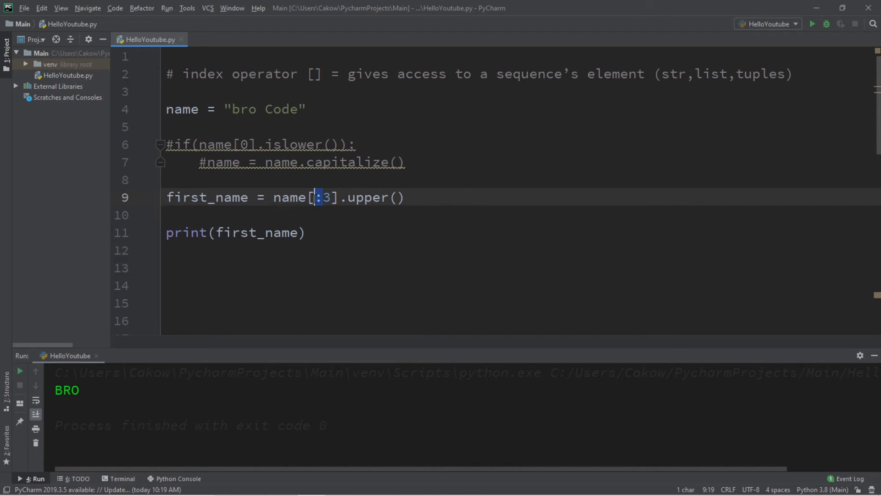
left_click(301, 110)
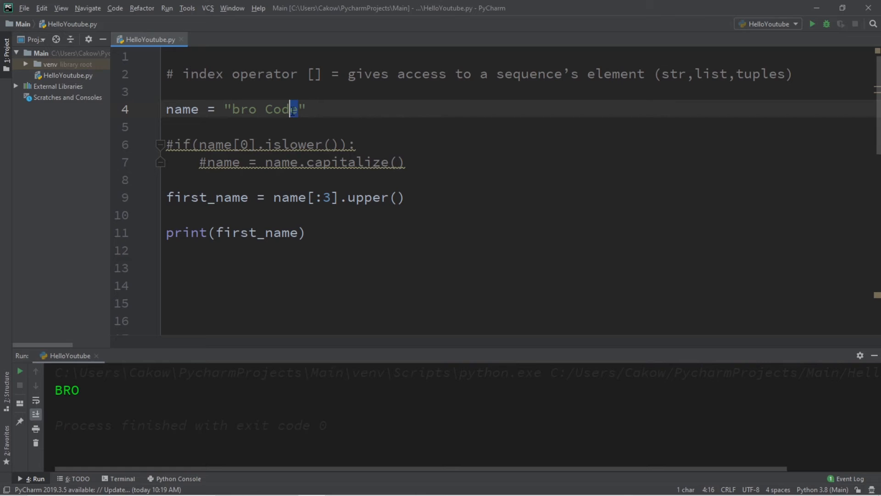
left_click(404, 197)
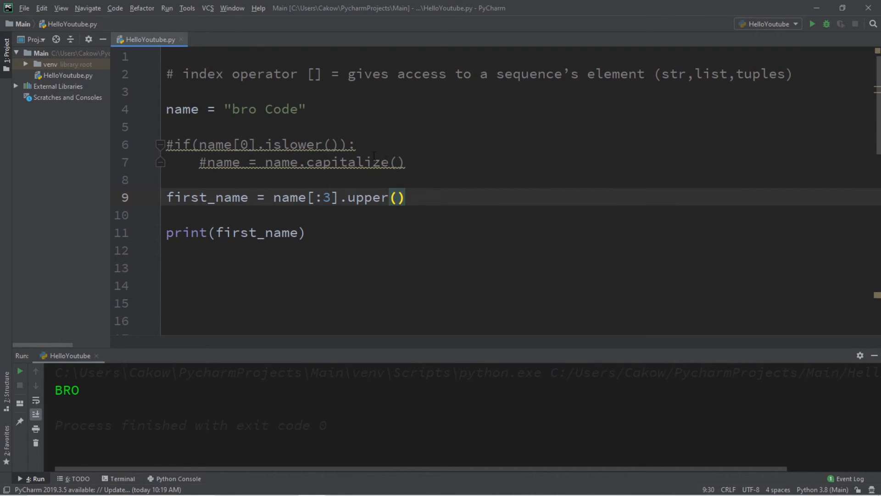
- Write last_name = name[4:].lower() to slice Code from name in lowercase
type("last_name =")
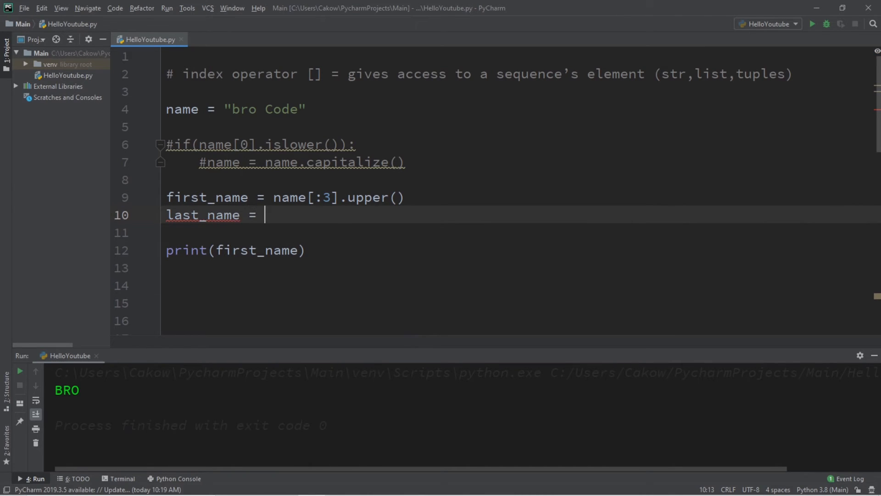
type("name[]")
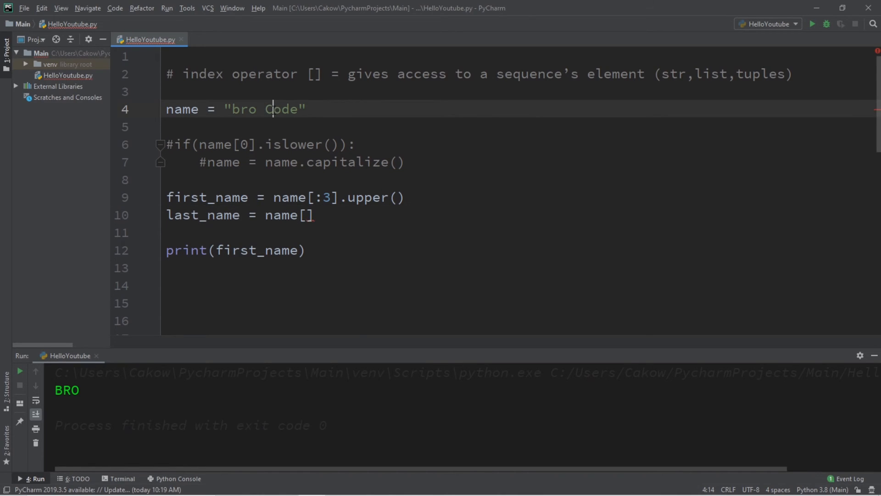
double_click(283, 109)
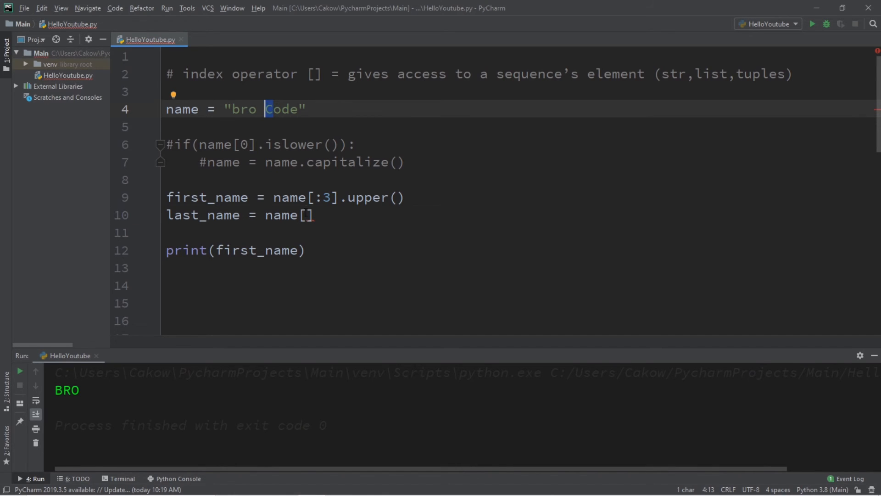
type("4")
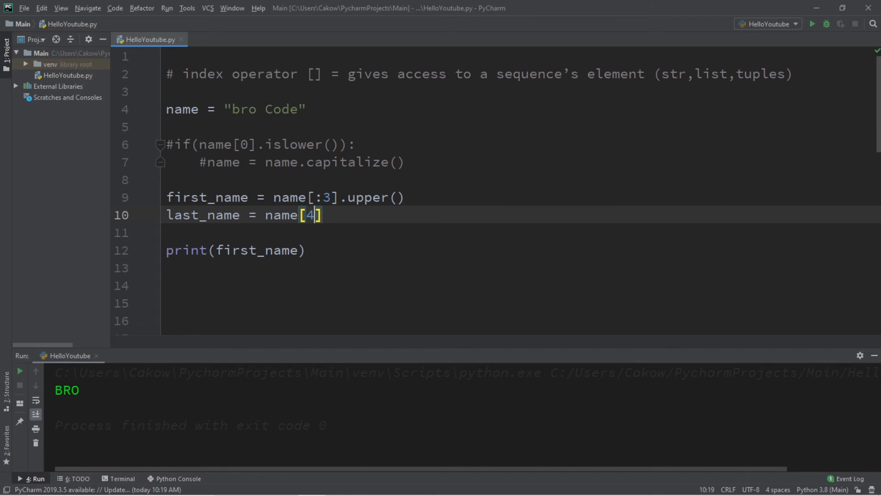
type(":")
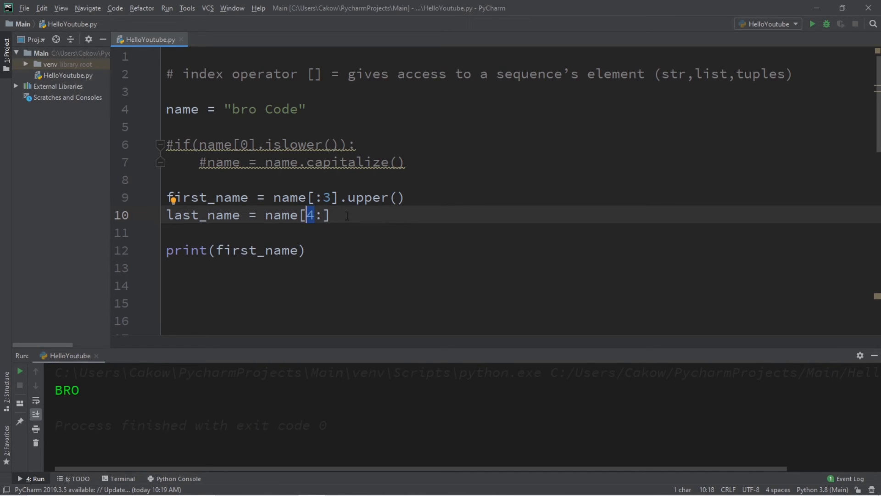
left_click(332, 215)
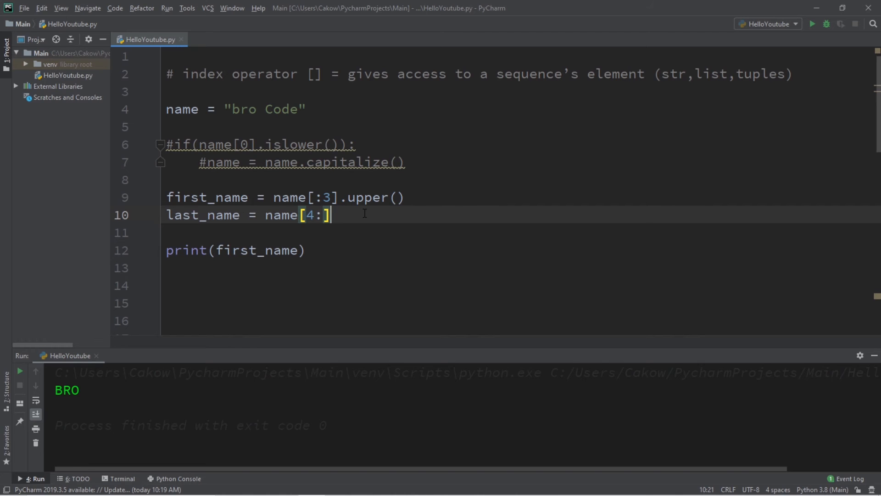
type(".lower")
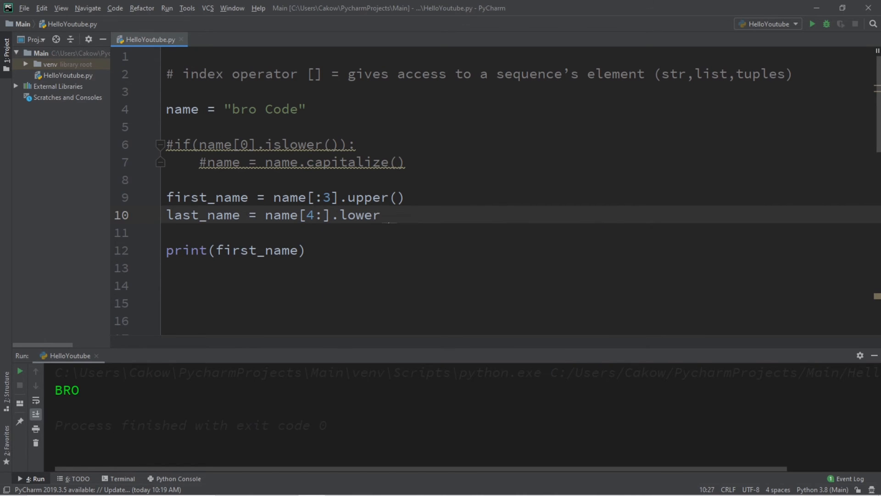
type("()")
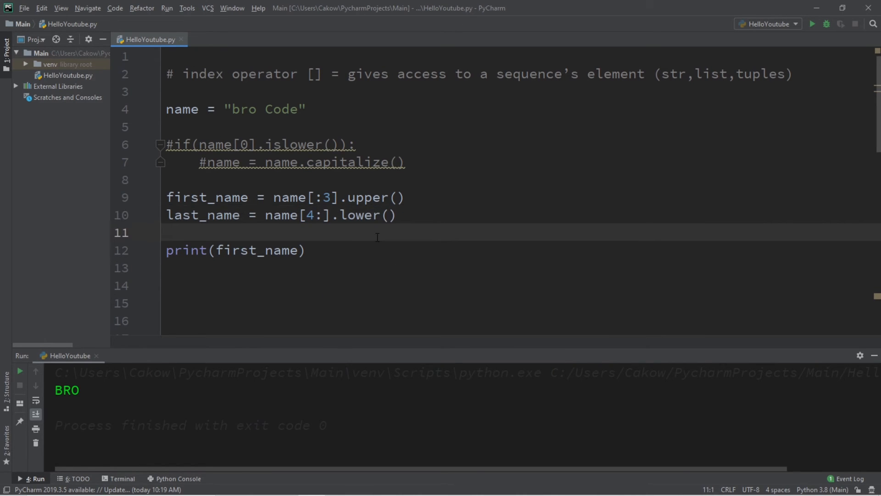
- Add print(last_name) beneath print(first_name)
type("pr")
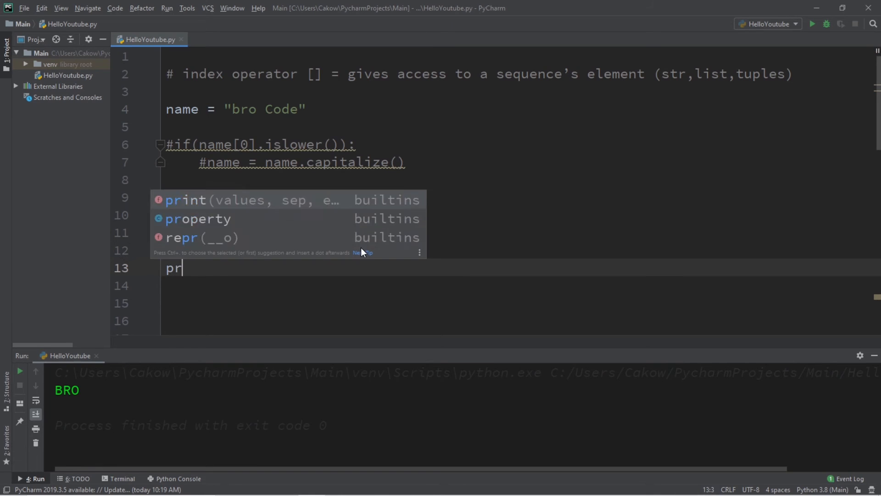
type("int(last_name")
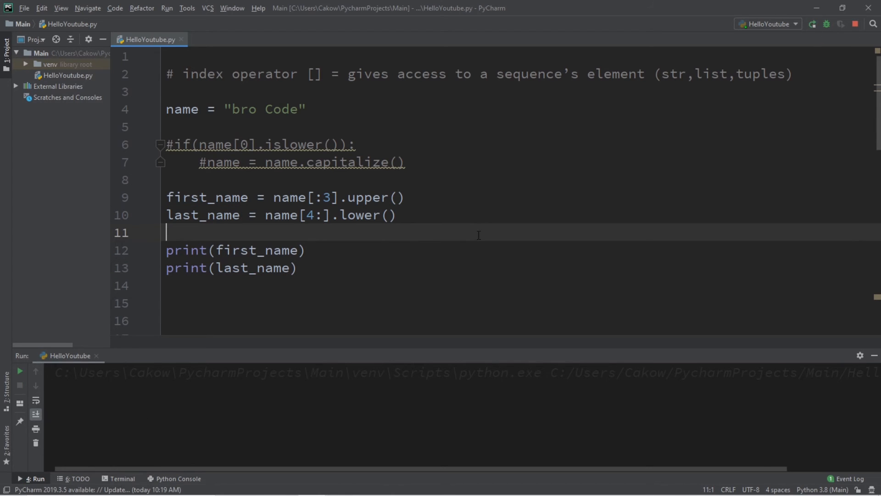
- Run the script to output BRO and code, pointing out where the index 4 slice starts
left_click(811, 24)
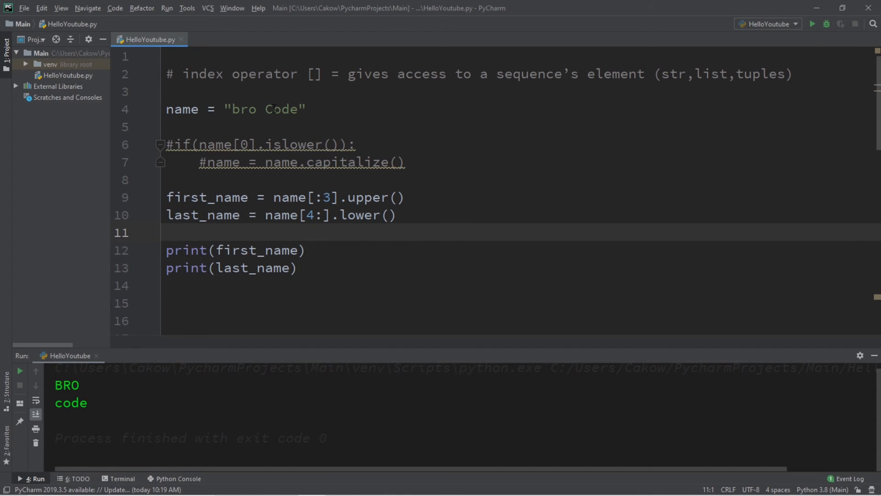
double_click(269, 109)
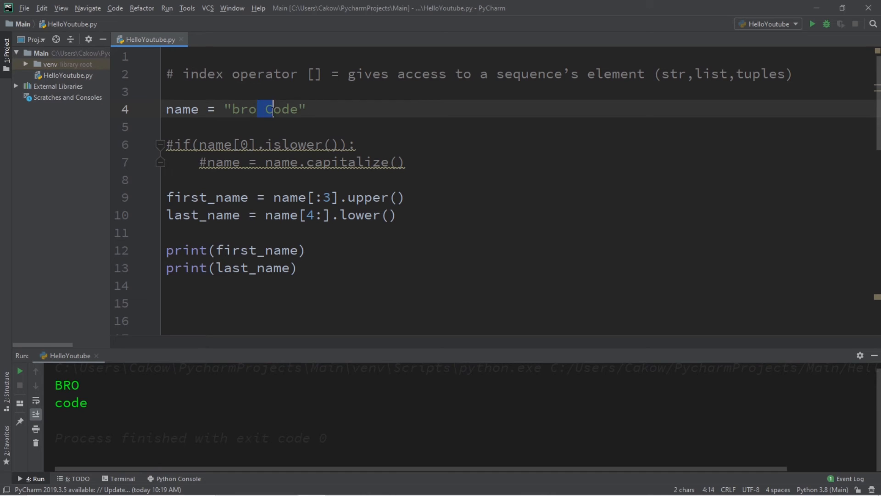
left_click(215, 215)
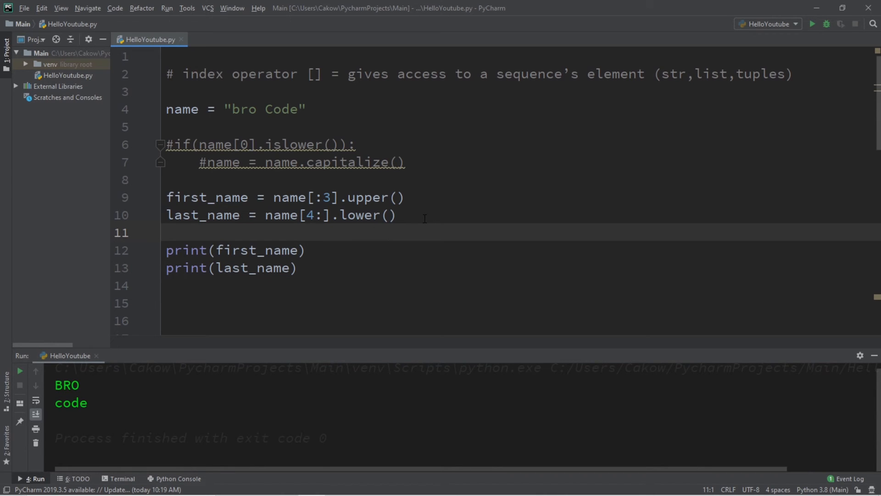
left_click(397, 215)
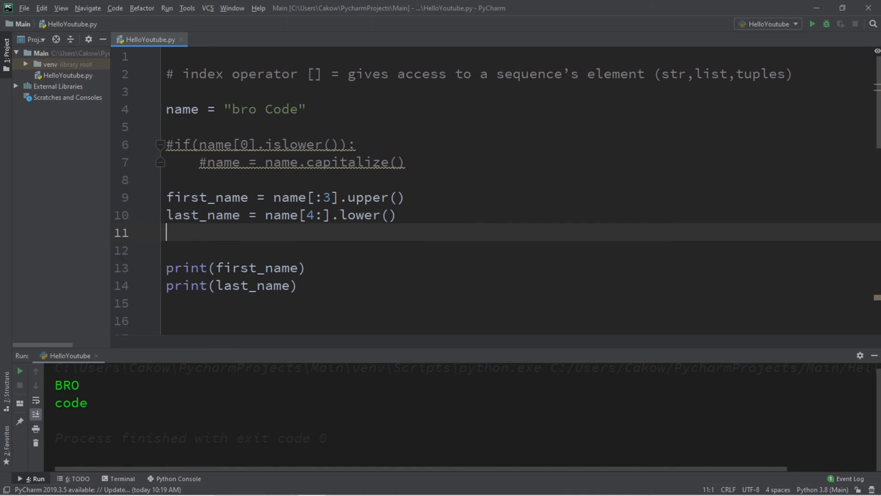
left_click(297, 110)
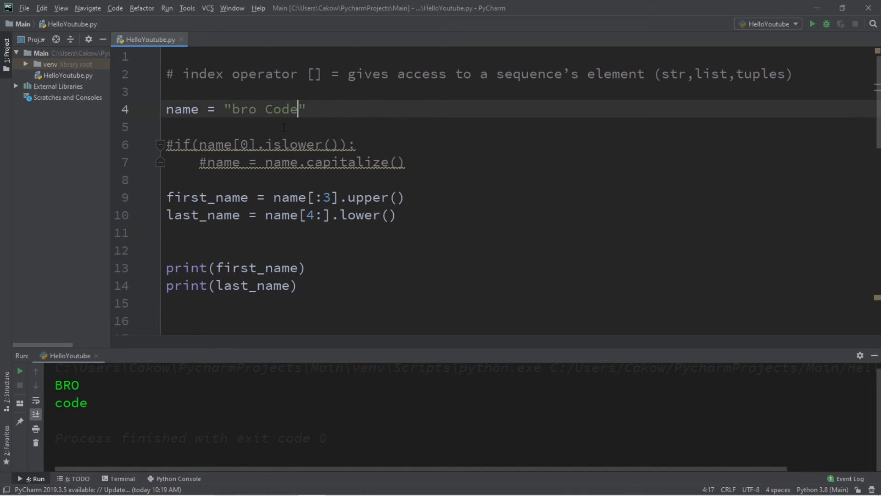
- Add ! to the name string and set last_character = name[-1]
type("!")
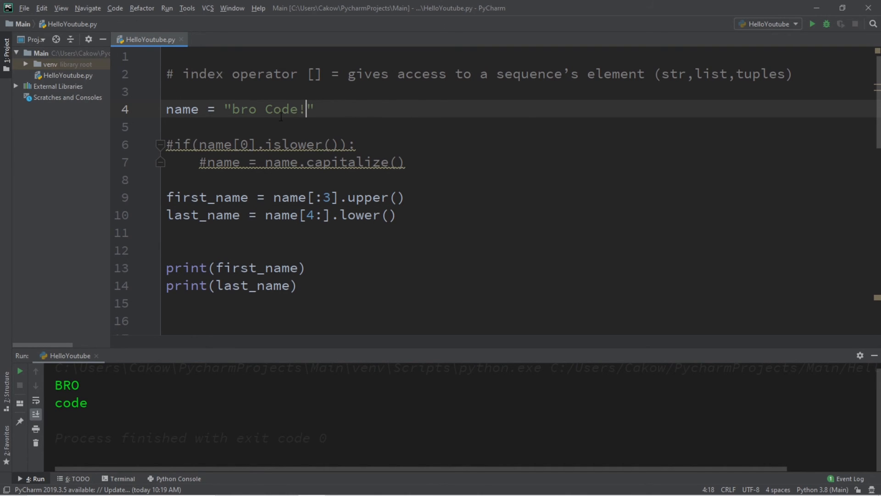
left_click(323, 232)
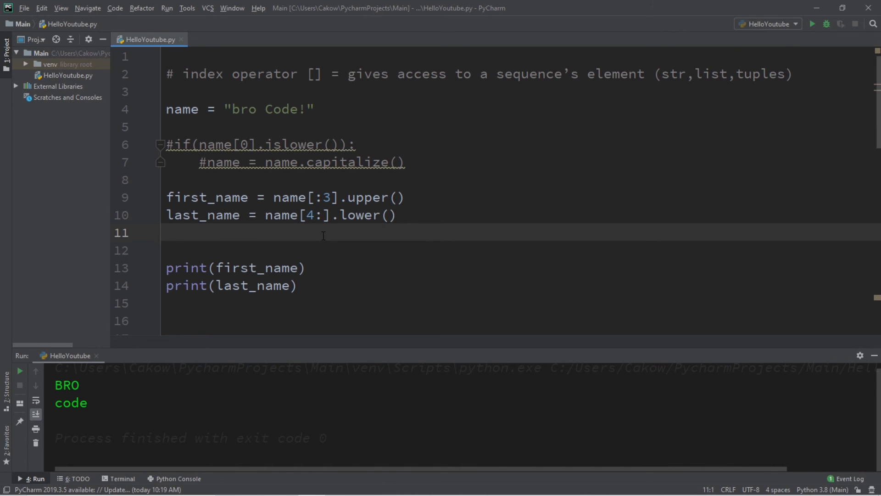
type("last_char")
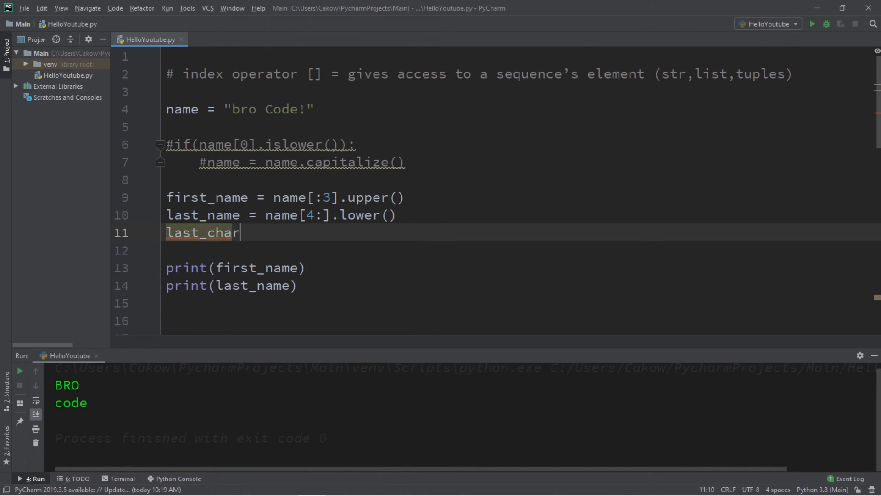
type("acter =")
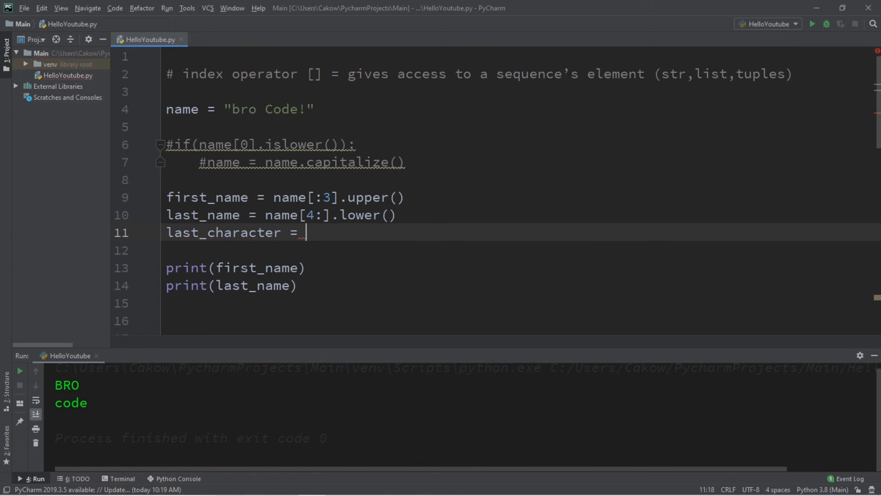
type("name")
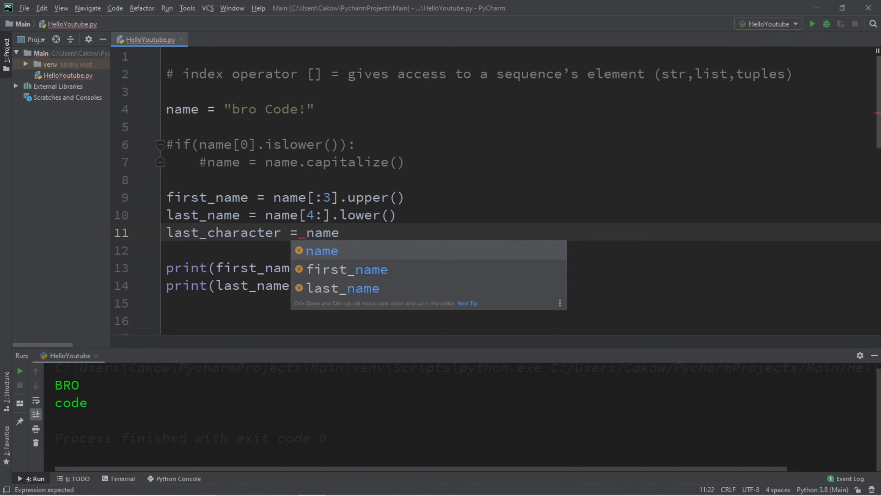
left_click(304, 109)
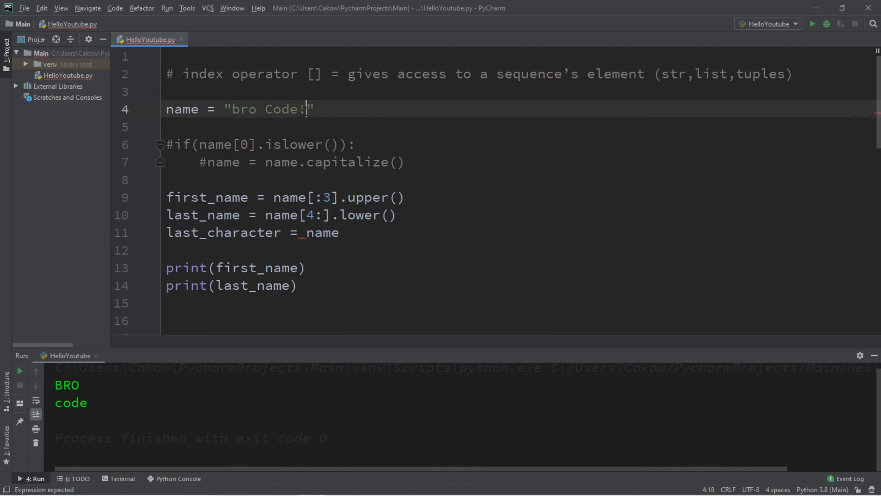
left_click(338, 232)
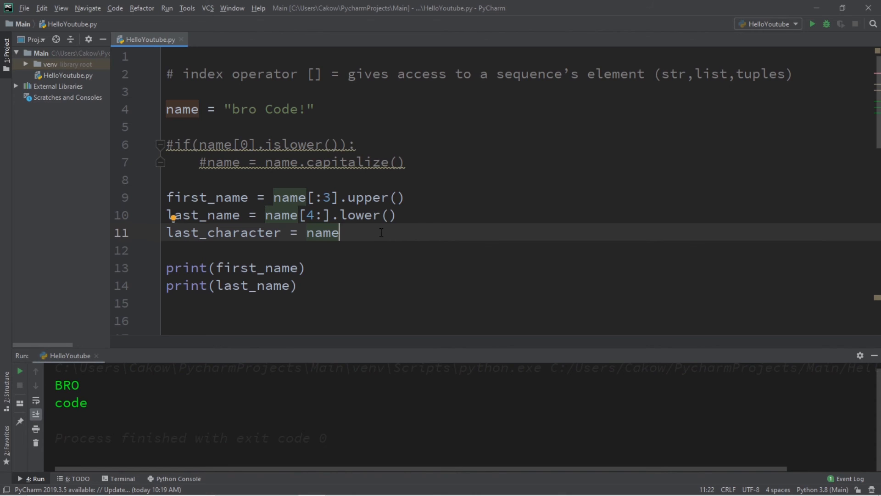
type("[]")
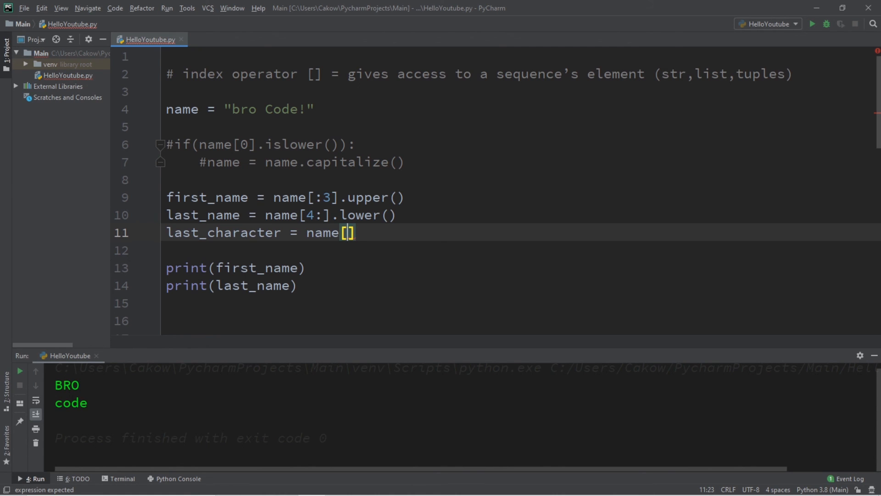
type("-1")
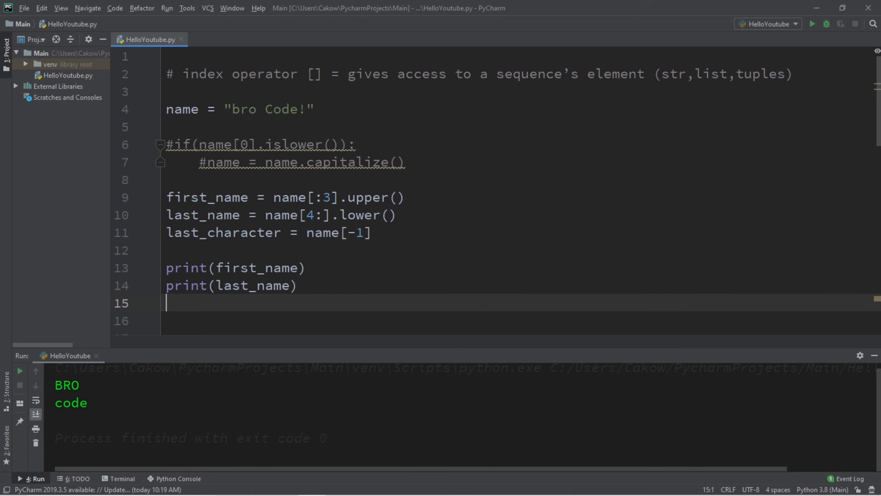
- Add print(last_character) so the run outputs BRO, code! and !
type("print()")
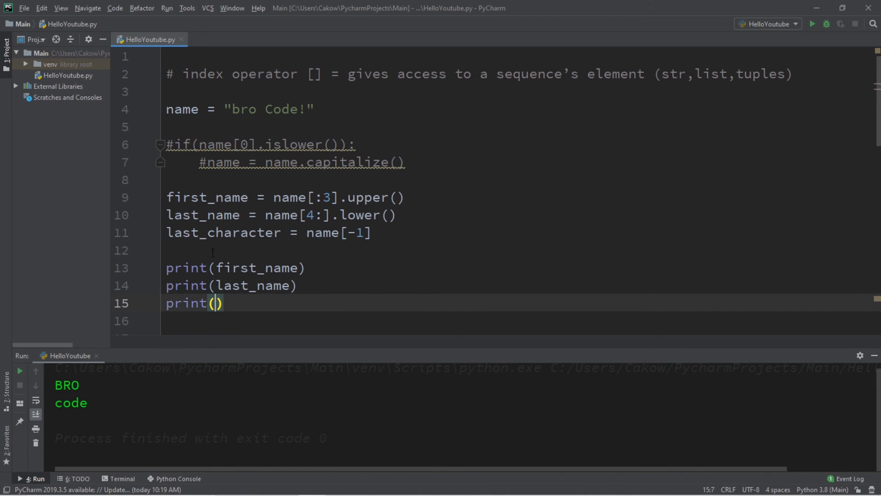
type("last_character")
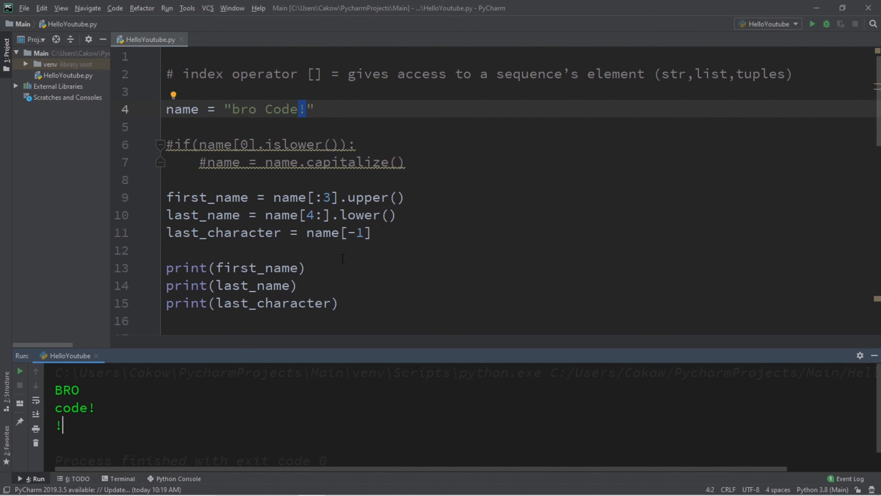
type("2")
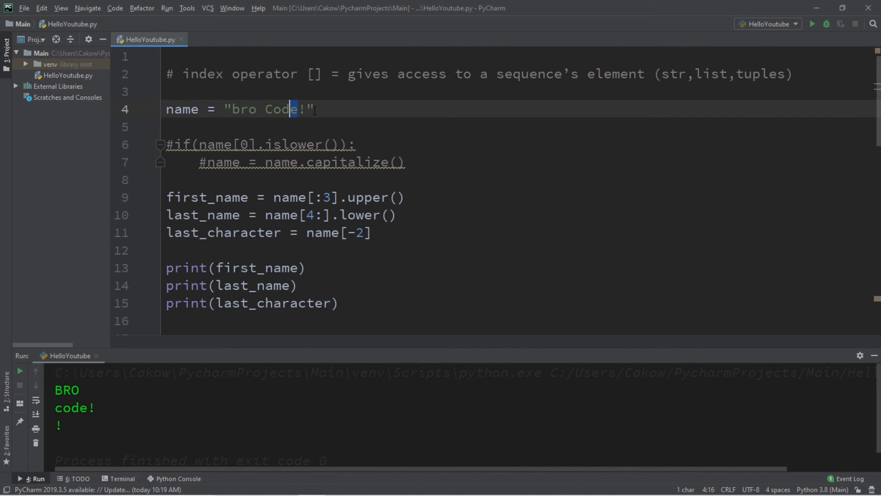
left_click(812, 24)
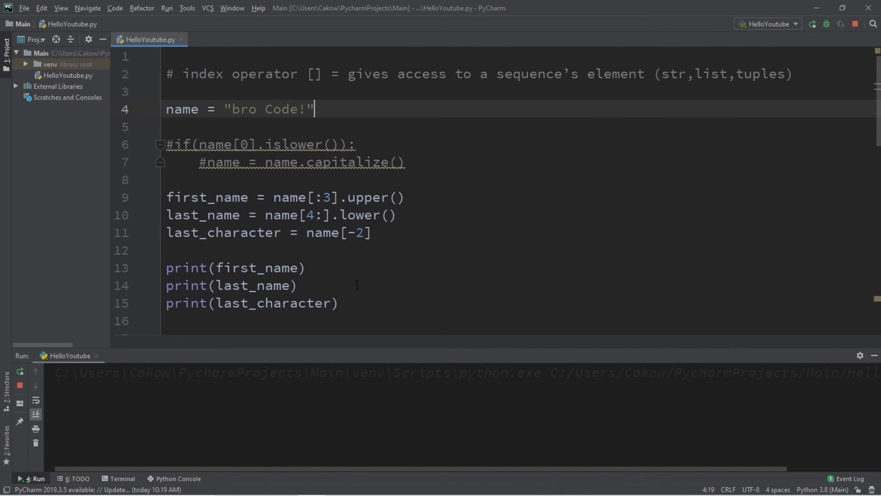
left_click(812, 24)
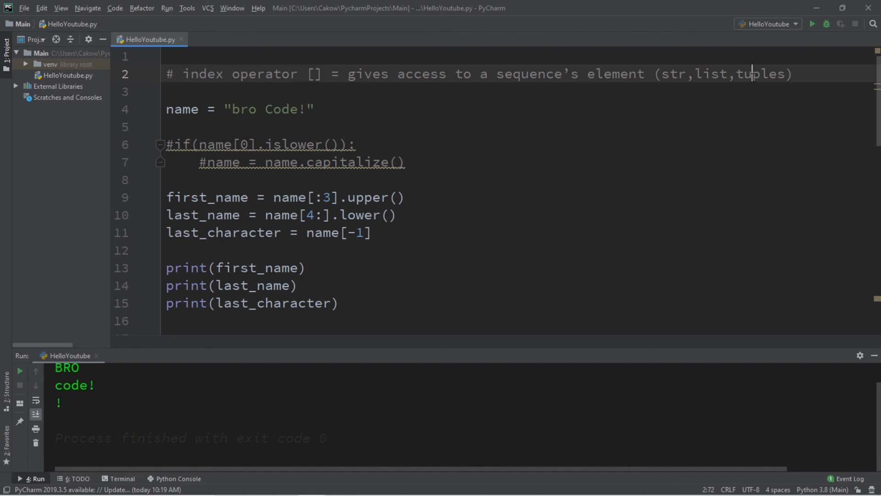
left_click_drag(314, 198, 332, 197)
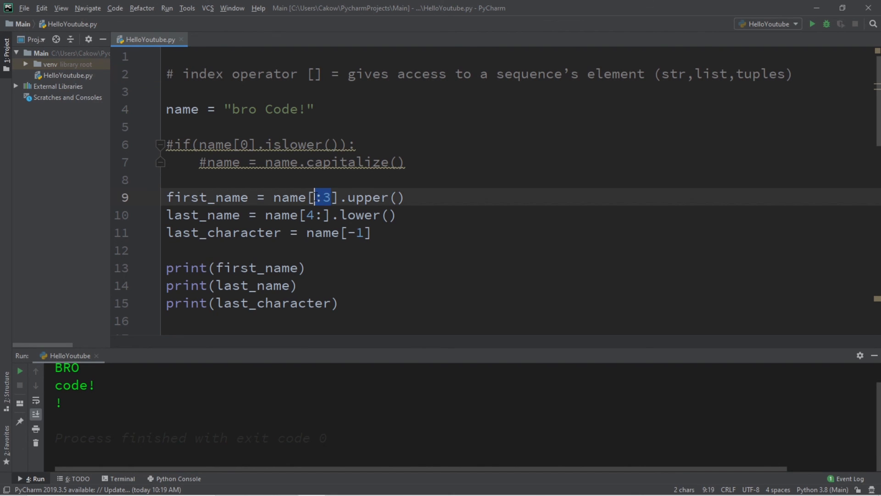
left_click(370, 179)
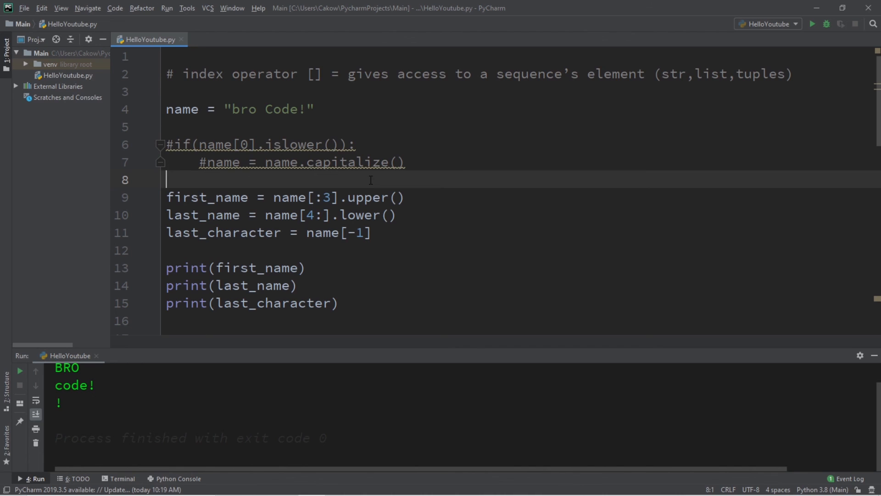
mouse_move(302, 242)
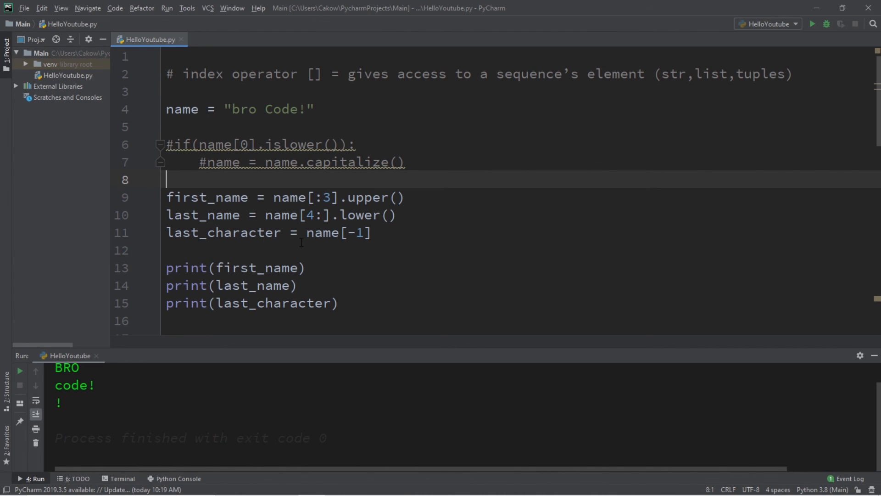
mouse_move(375, 299)
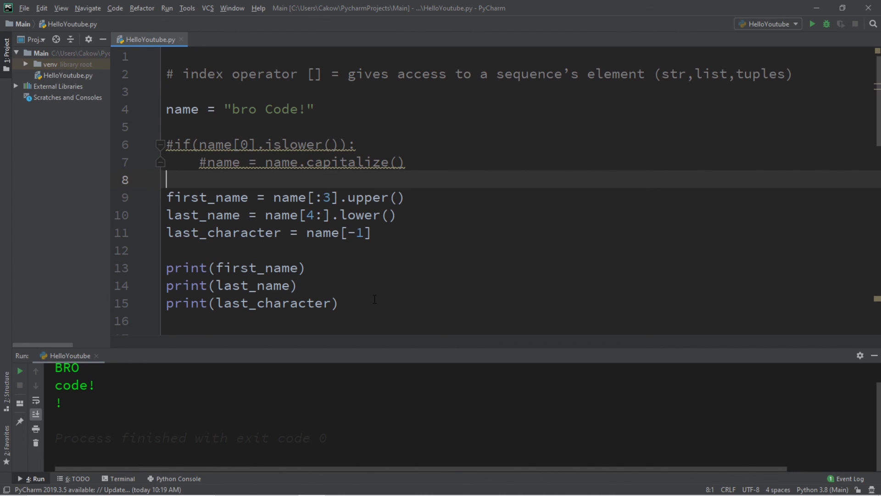